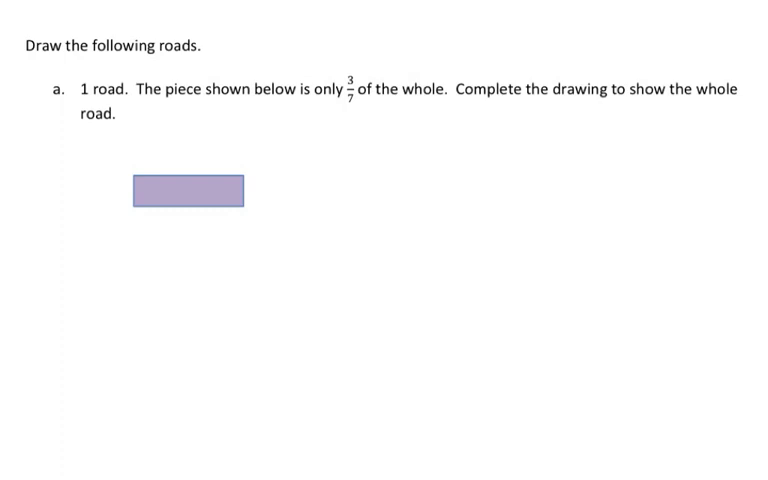
- Draw a yellow 3/7 brace under the purple bar and two dark dividing lines marking thirds
{"action": "left_click_drag", "start_coordinate": [135, 216], "coordinate": [155, 221]}
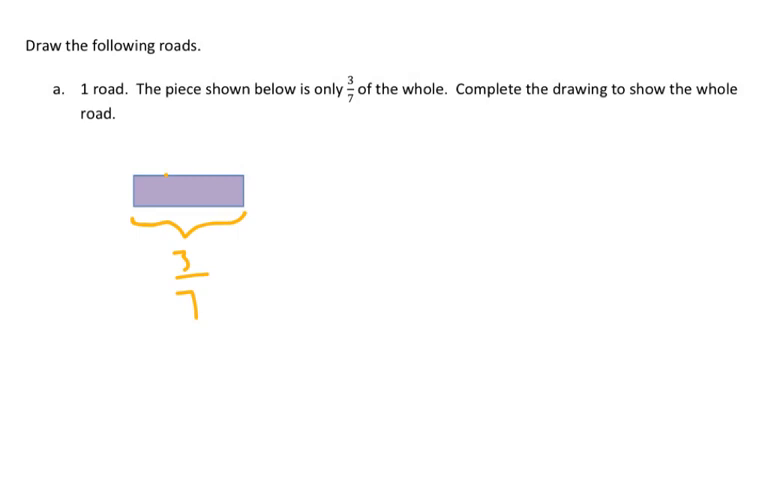
{"action": "left_click_drag", "start_coordinate": [166, 178], "coordinate": [166, 210]}
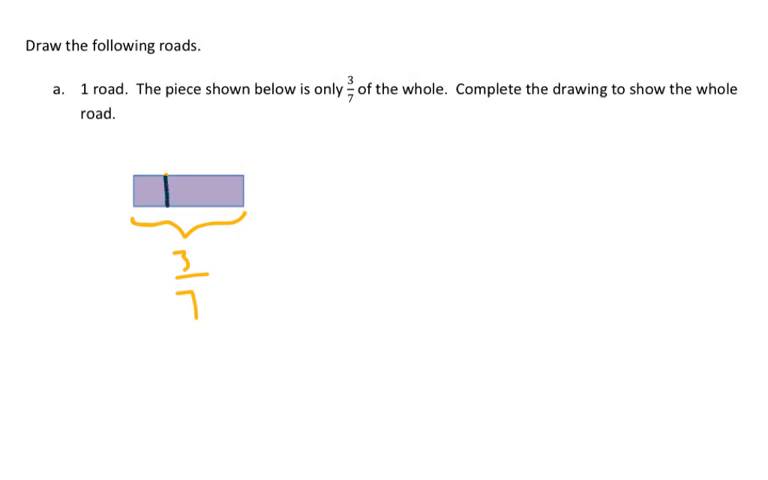
{"action": "left_click_drag", "start_coordinate": [195, 170], "coordinate": [195, 205]}
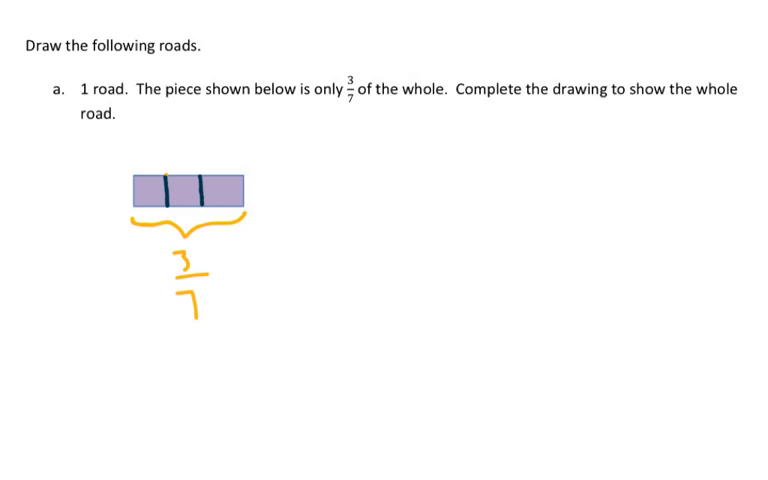